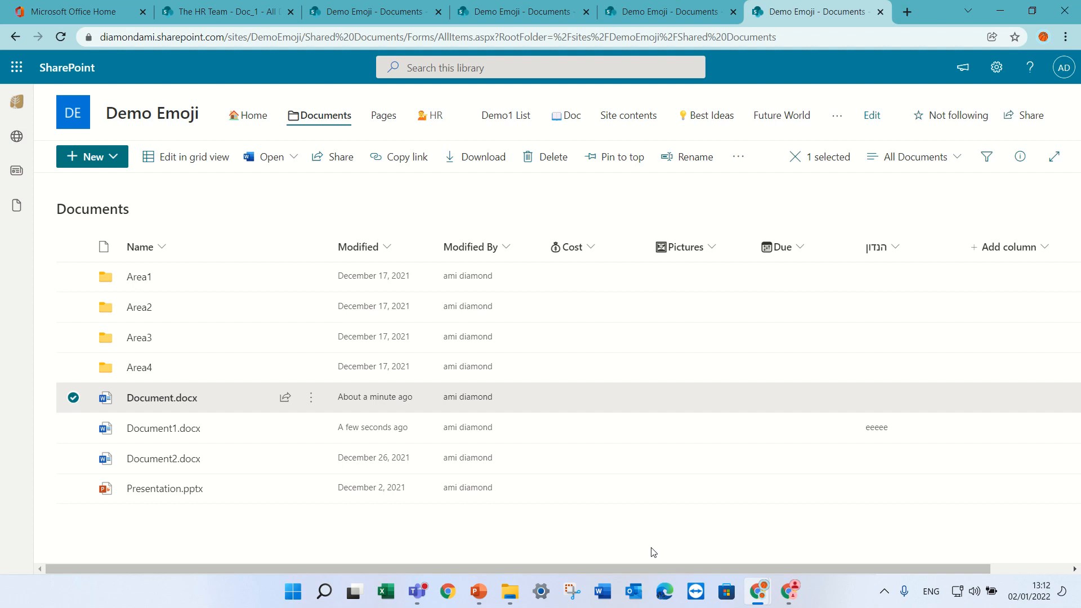
pyautogui.moveTo(359, 552)
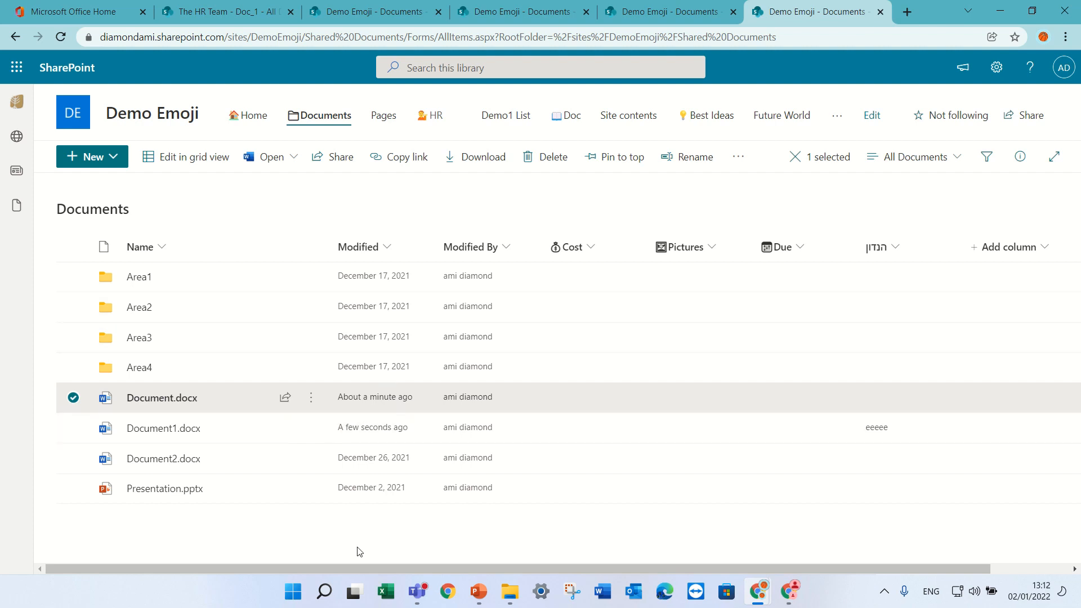
pyautogui.moveTo(161, 398)
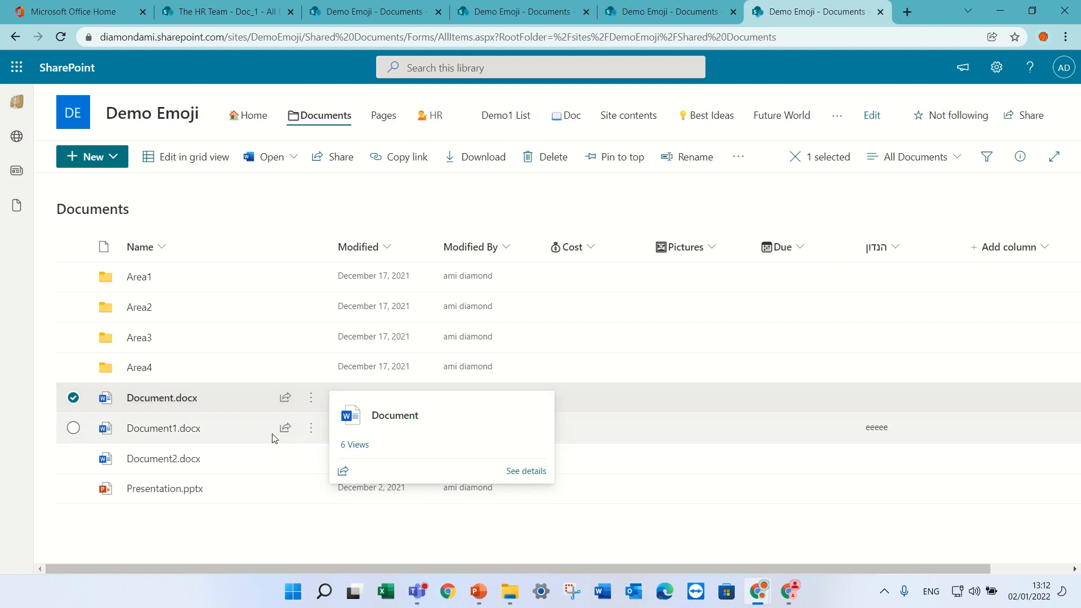
pyautogui.moveTo(317, 446)
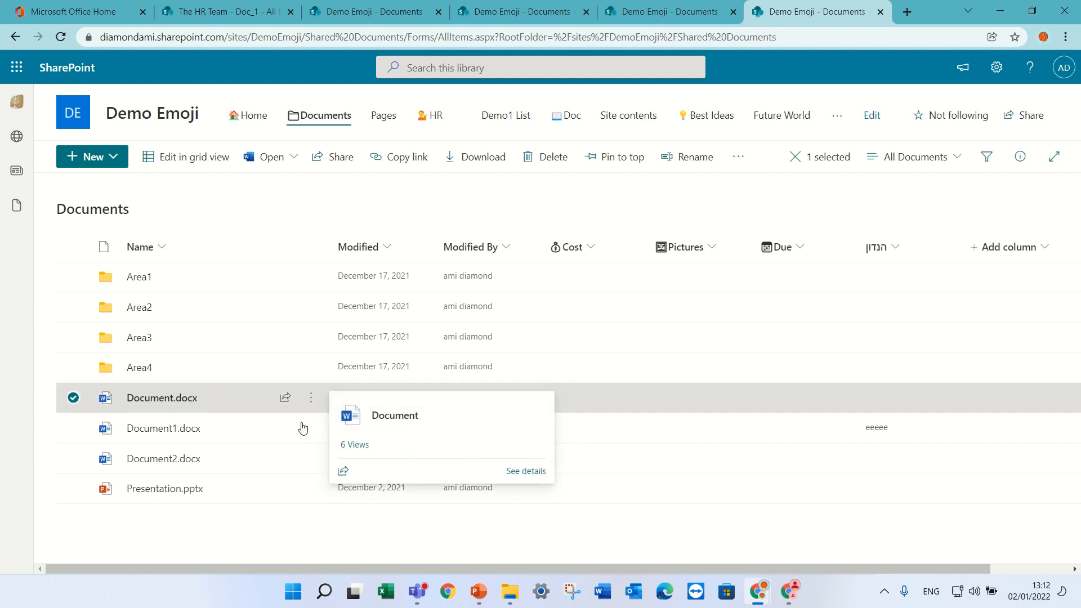
pyautogui.moveTo(354, 448)
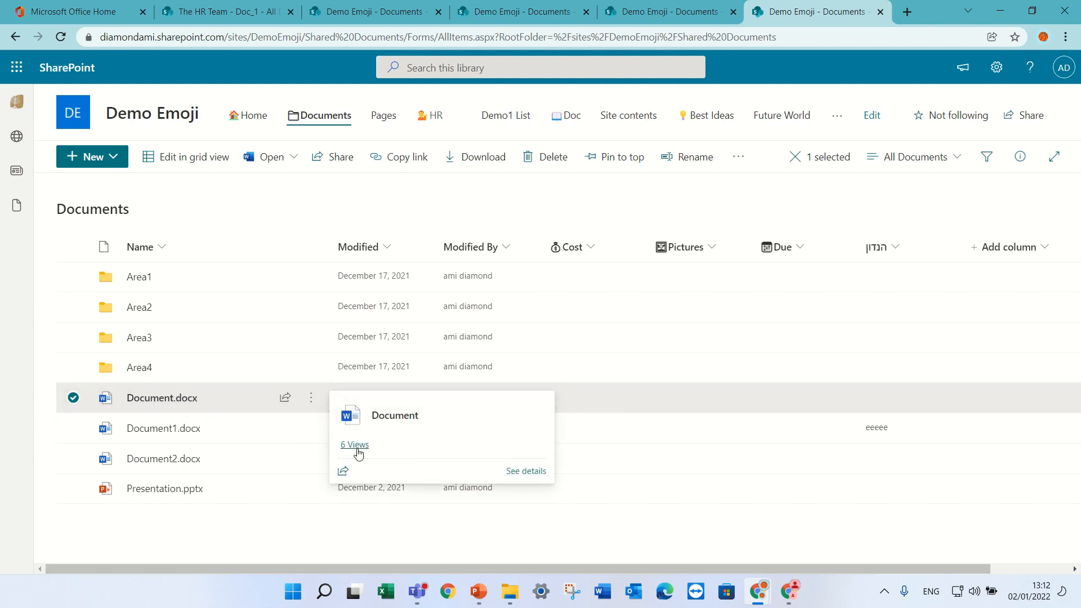
pyautogui.click(355, 444)
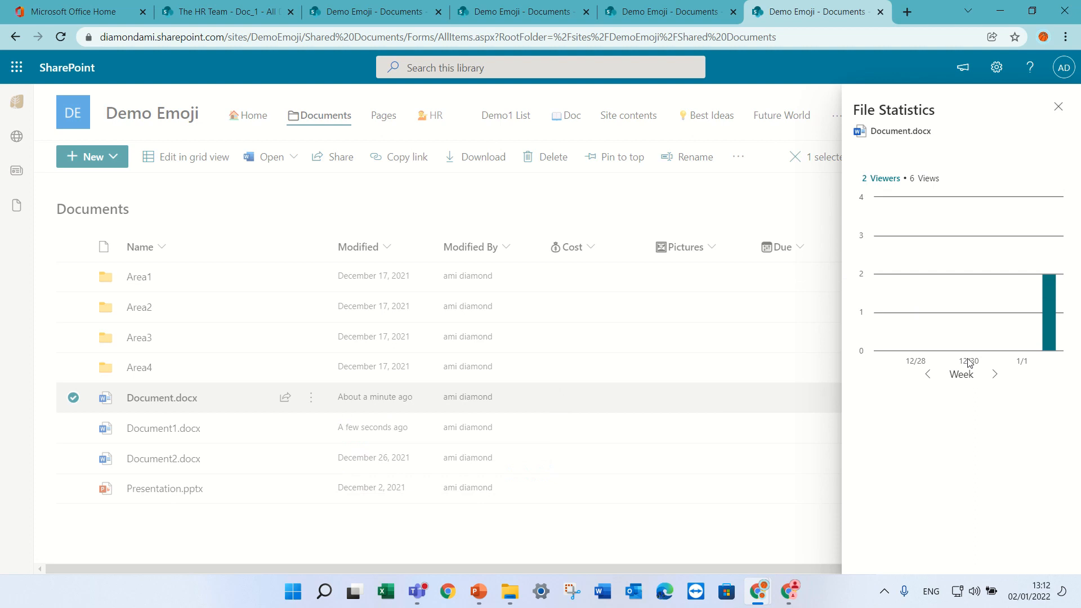
pyautogui.moveTo(979, 390)
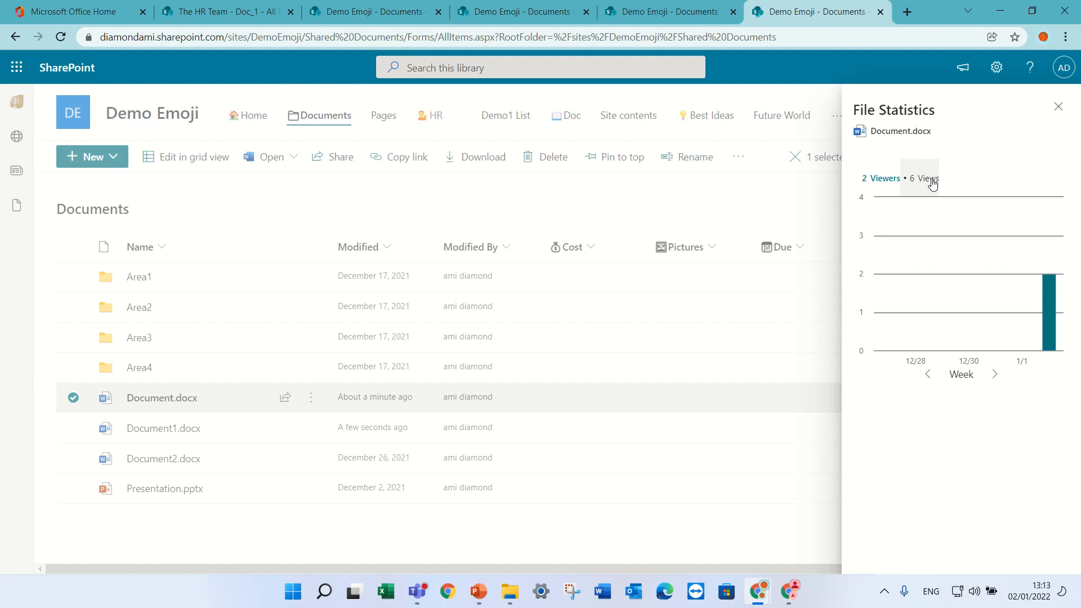
pyautogui.click(1058, 106)
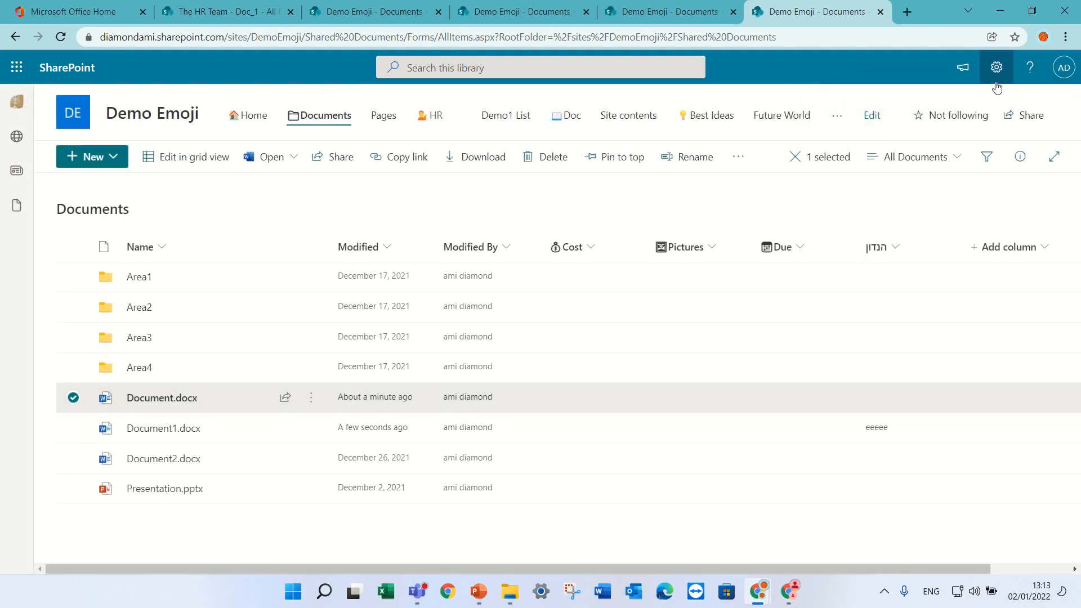
# Go from the gear menu through Site contents to the Demo Emoji site's Site settings page
pyautogui.click(996, 66)
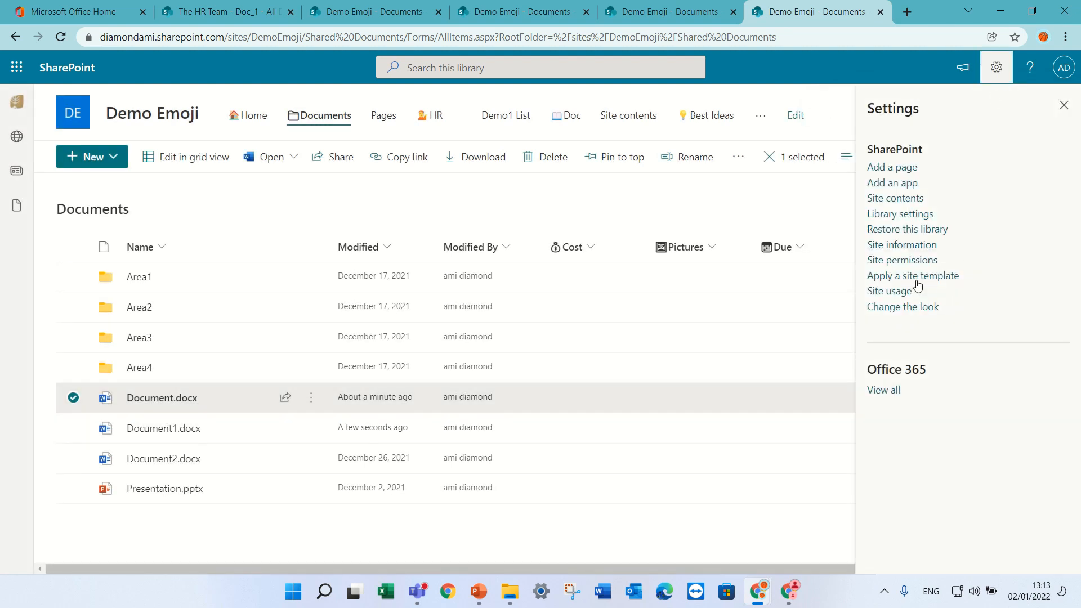
pyautogui.click(895, 199)
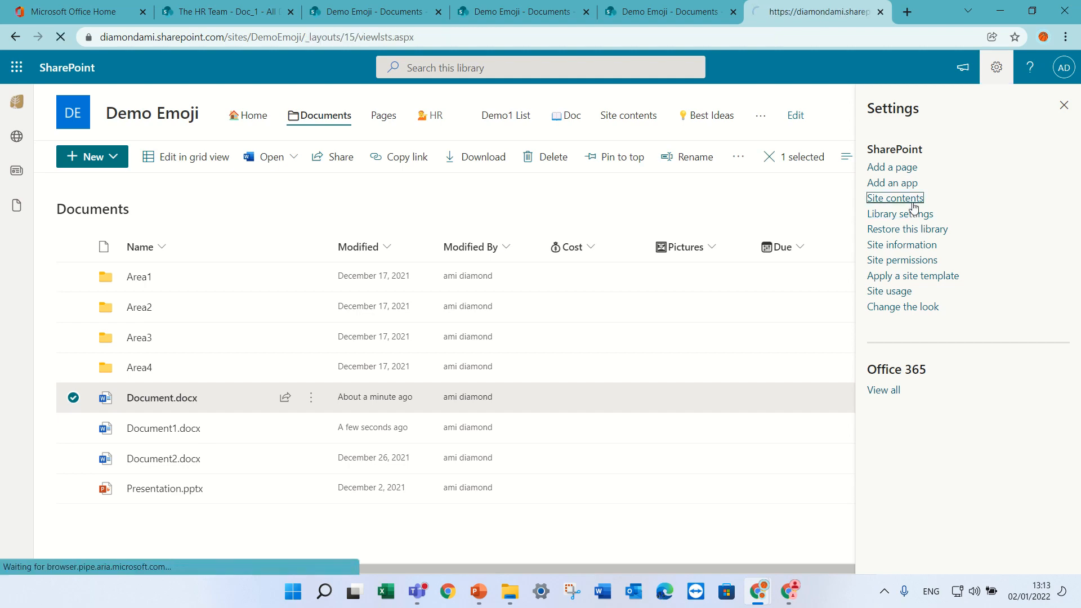
pyautogui.click(894, 198)
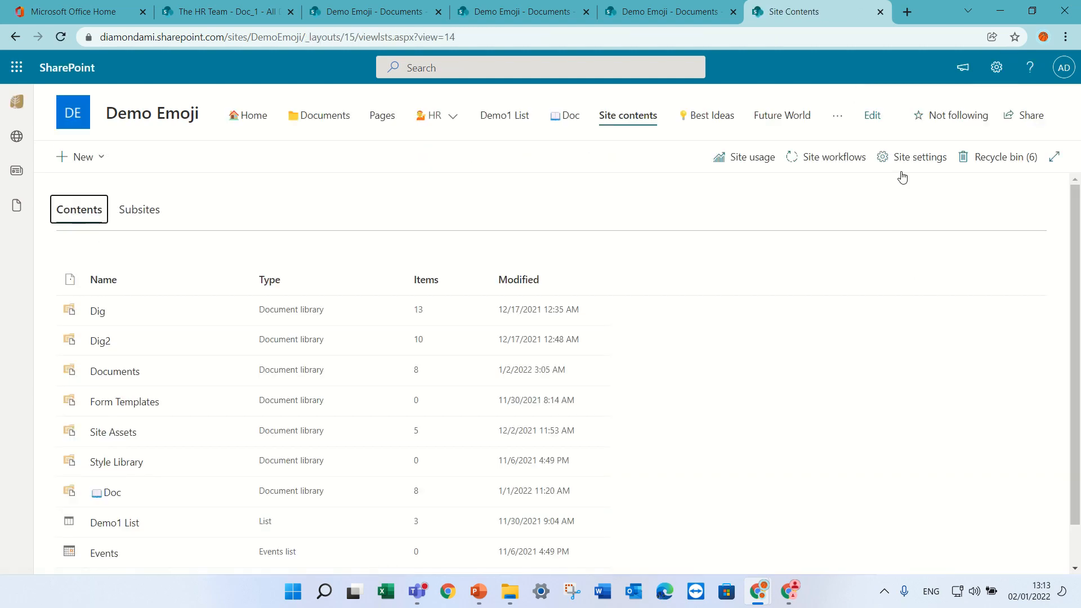
pyautogui.click(919, 156)
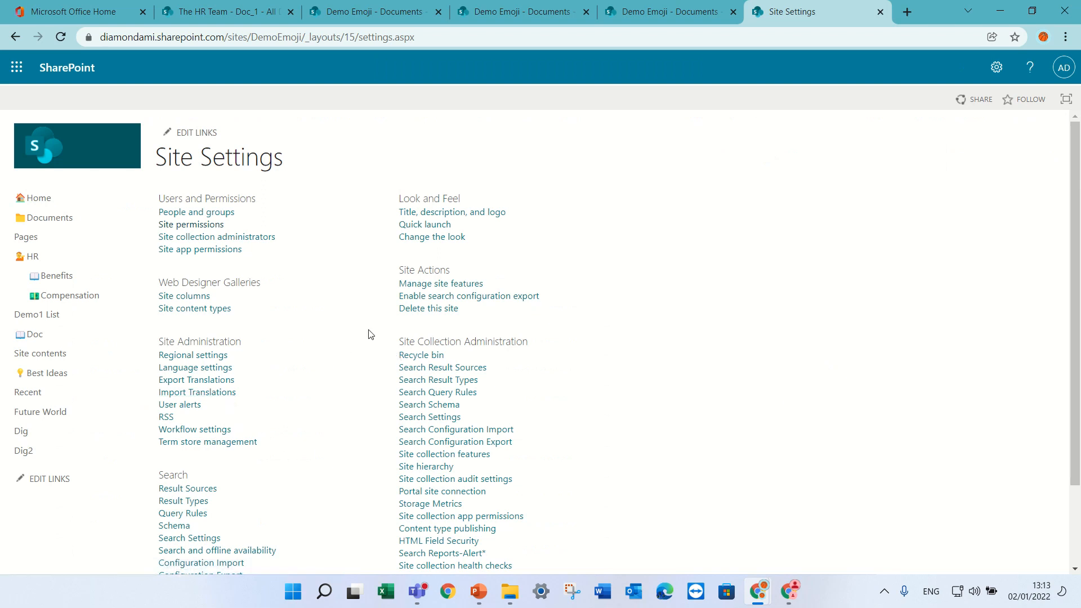
pyautogui.moveTo(441, 283)
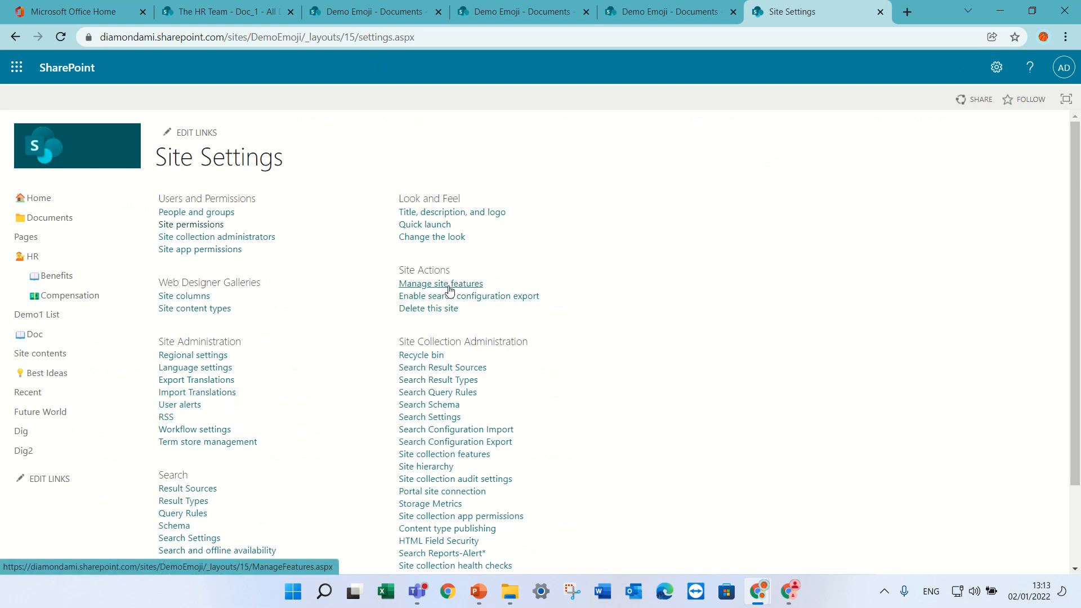
# Open Manage site features to reach the Site Features list with SharePoint Viewers
pyautogui.click(440, 284)
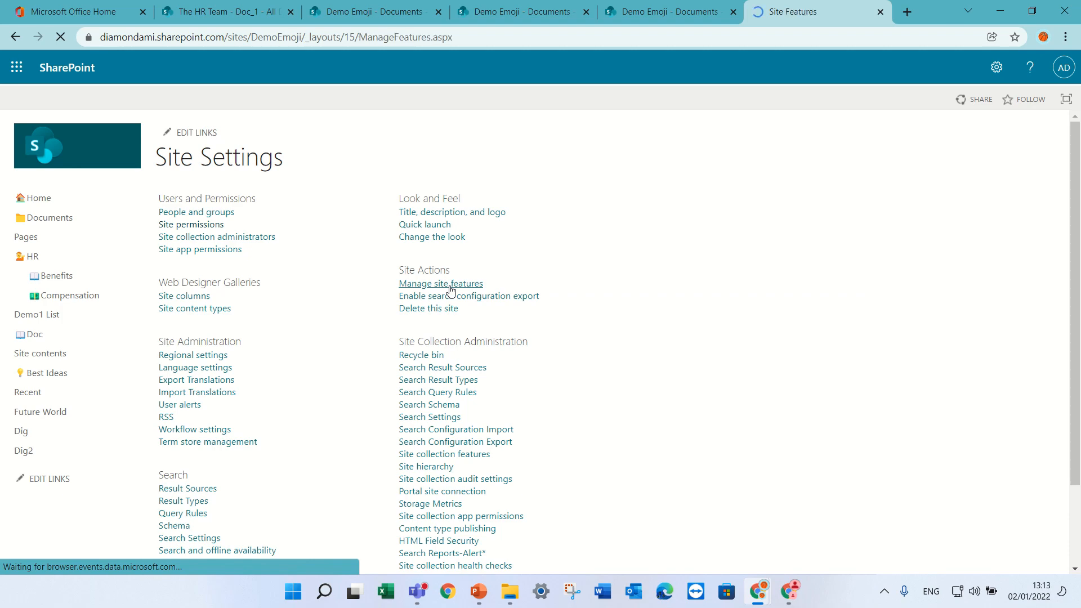
pyautogui.click(440, 284)
pyautogui.write('SharePoint Viewers')
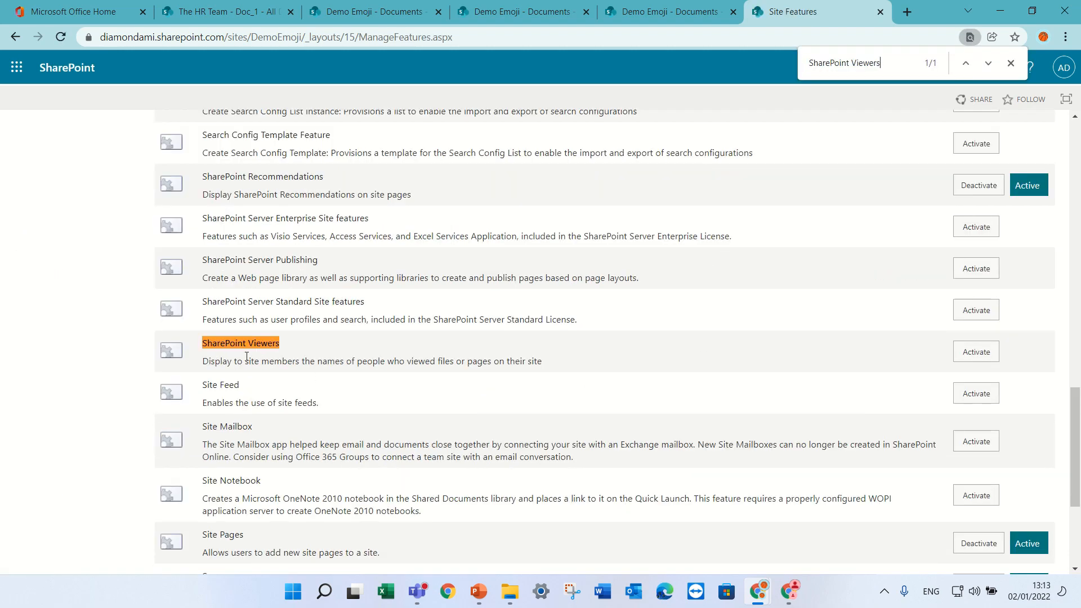
pyautogui.moveTo(950, 433)
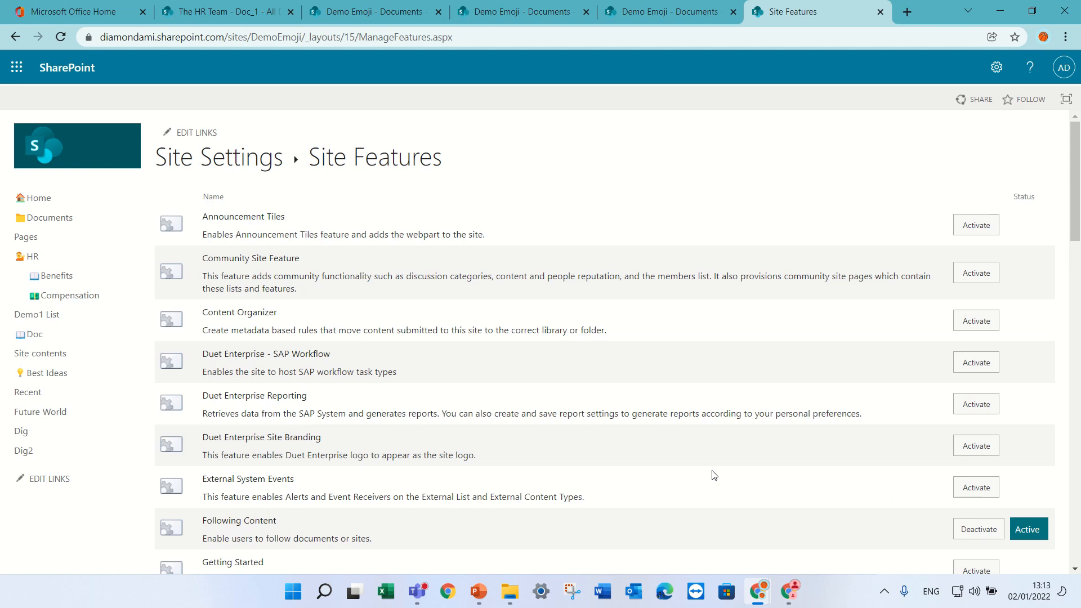
pyautogui.moveTo(186, 205)
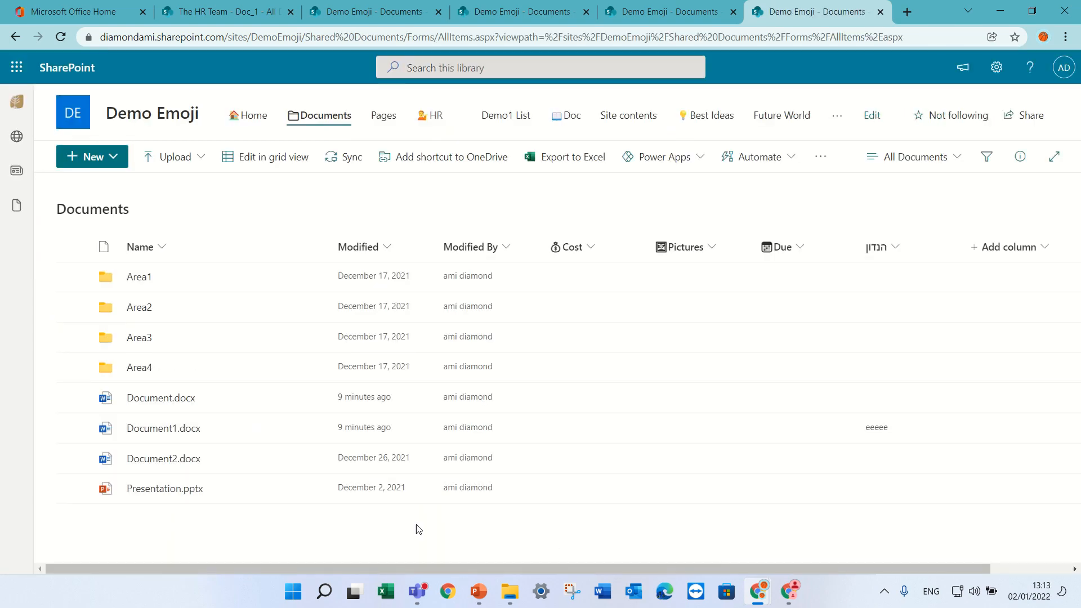
pyautogui.moveTo(161, 397)
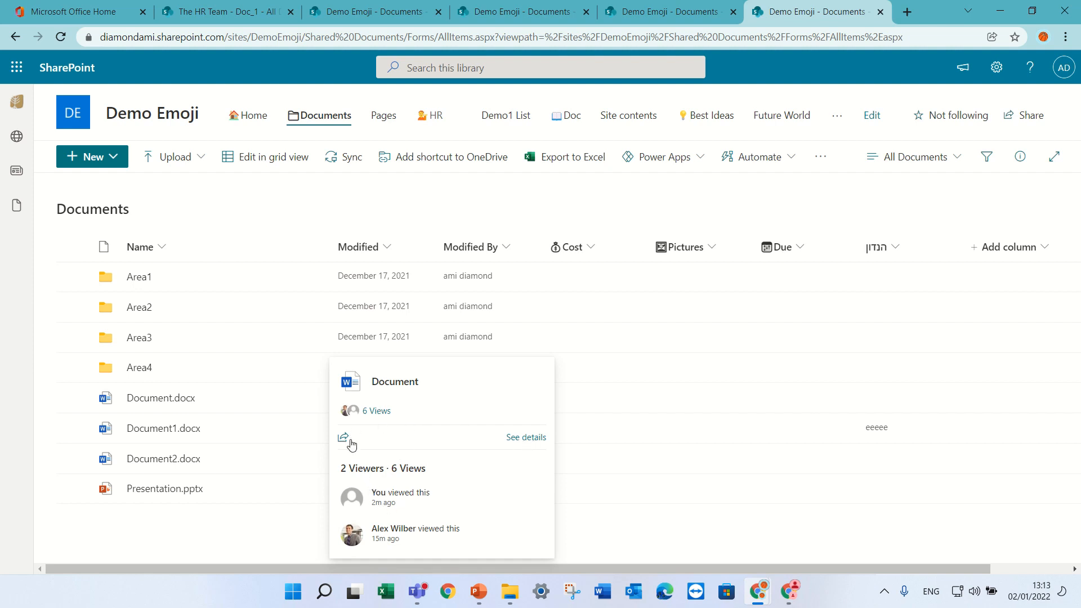
pyautogui.moveTo(377, 531)
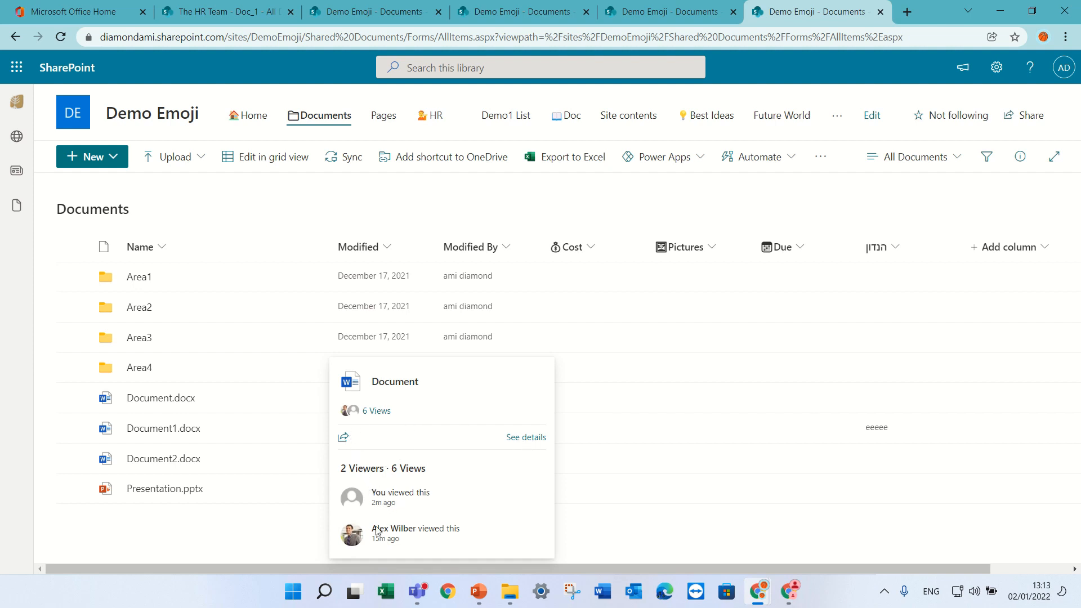
pyautogui.moveTo(389, 554)
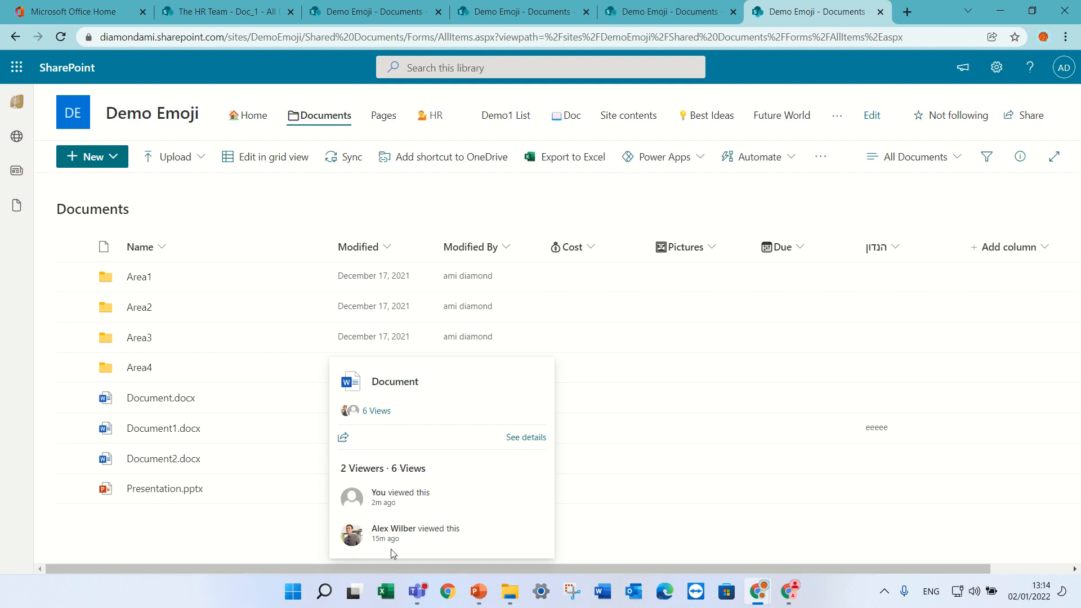
pyautogui.moveTo(525, 437)
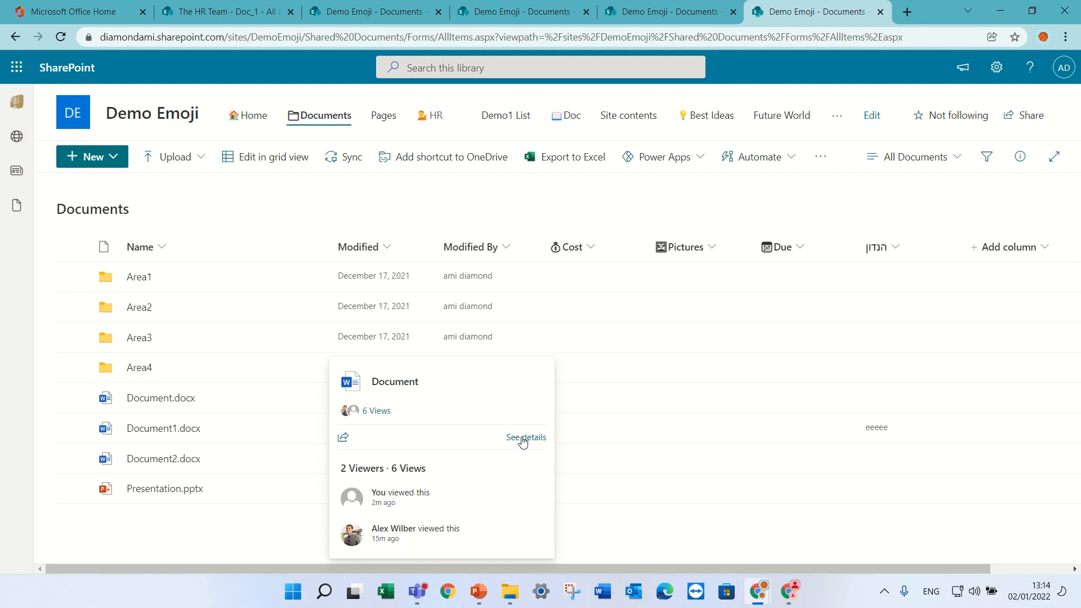
# Use 'See details' on the hover card to show File Statistics with Document.docx's two viewers
pyautogui.click(526, 437)
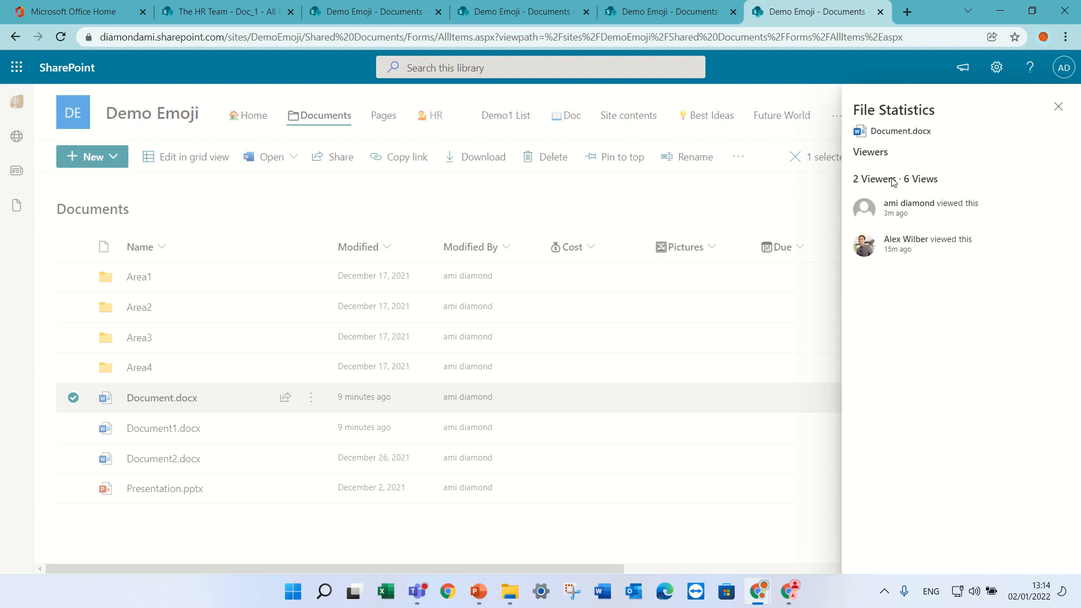
pyautogui.moveTo(1043, 233)
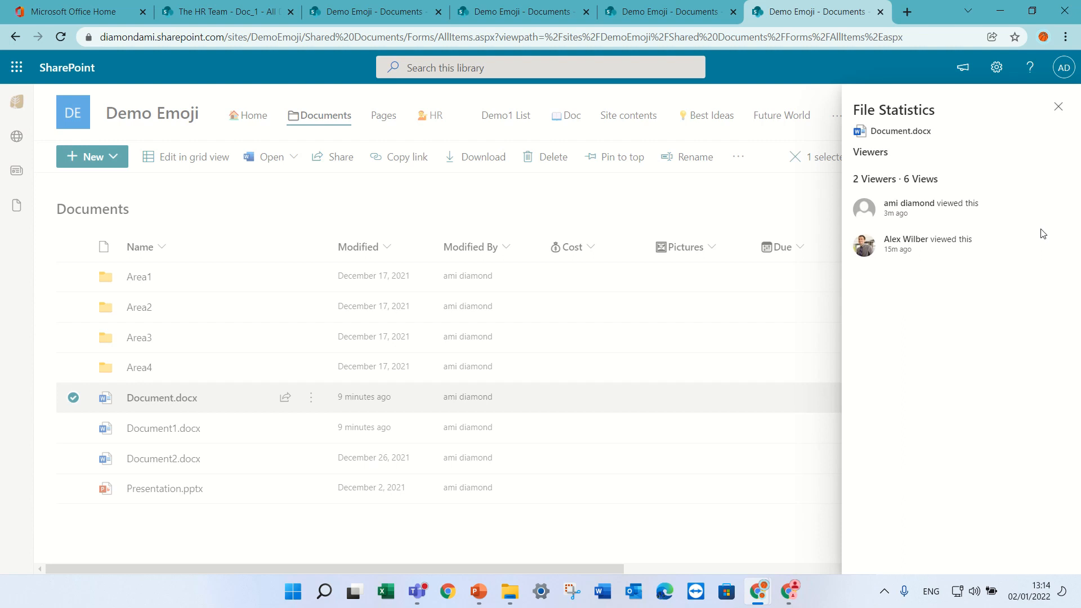
pyautogui.moveTo(1060, 107)
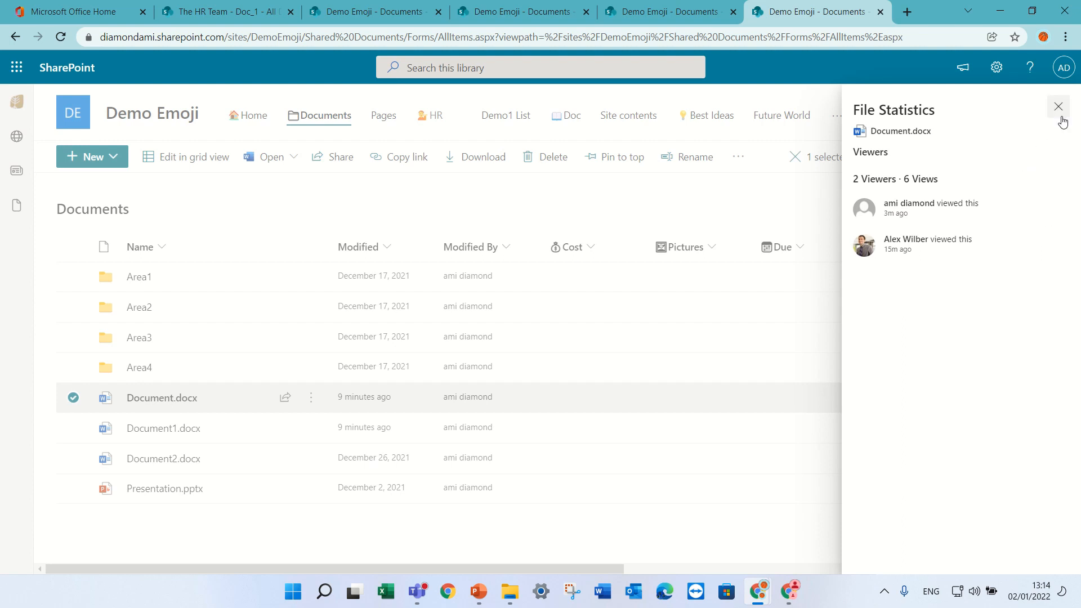
# Close the File Statistics panel for Document.docx
pyautogui.click(1058, 107)
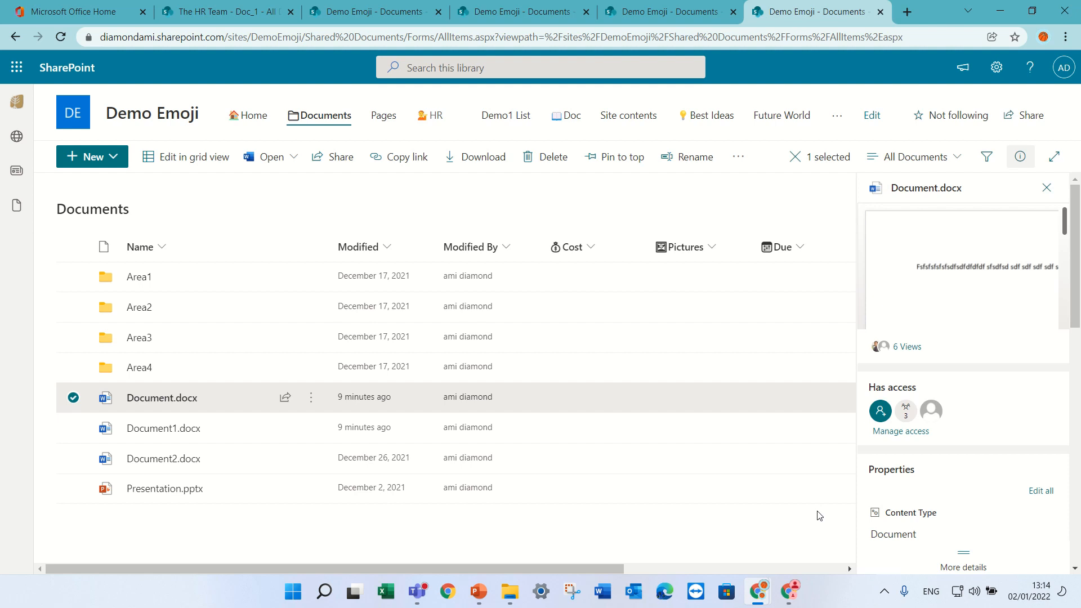
pyautogui.moveTo(904, 483)
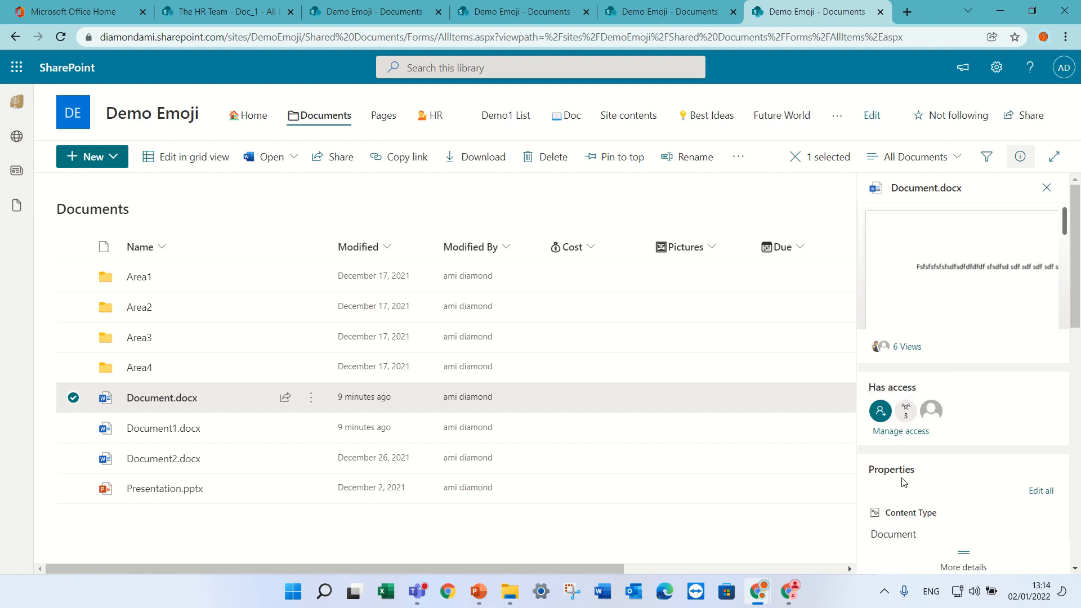
pyautogui.moveTo(904, 487)
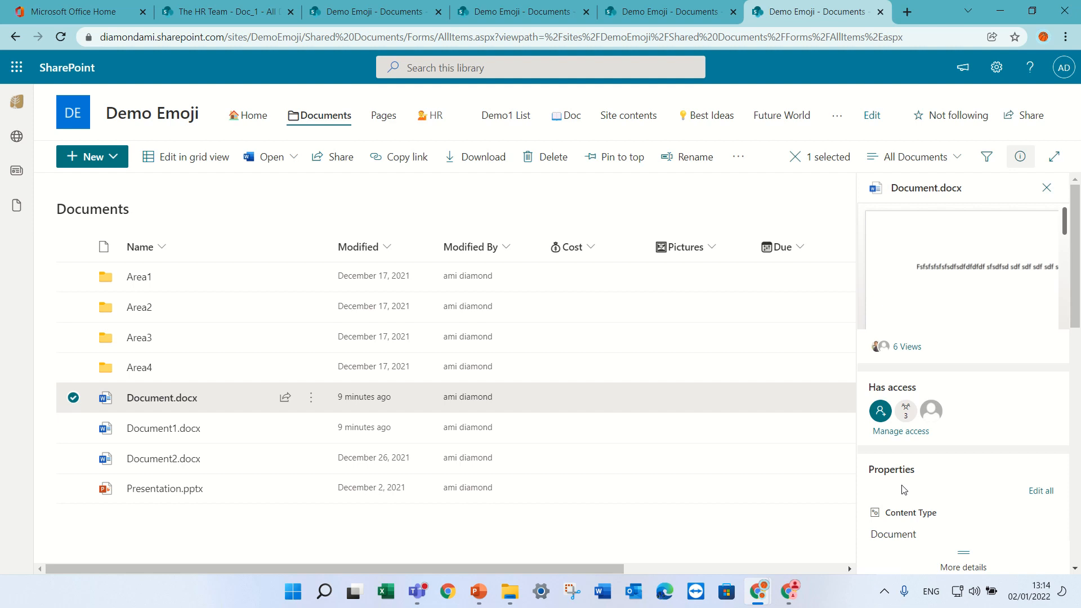
pyautogui.moveTo(789, 340)
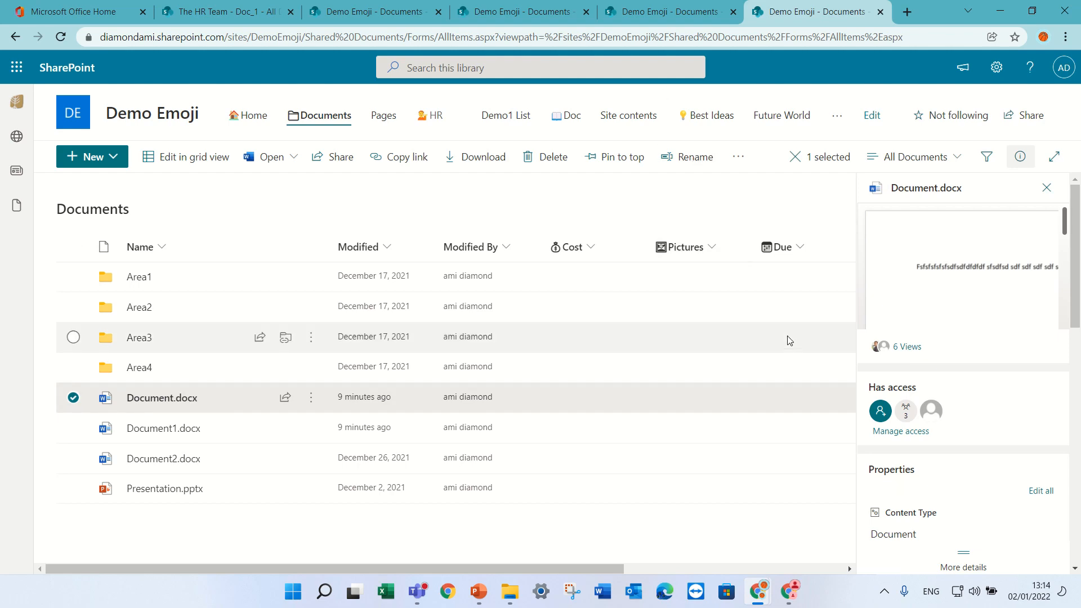